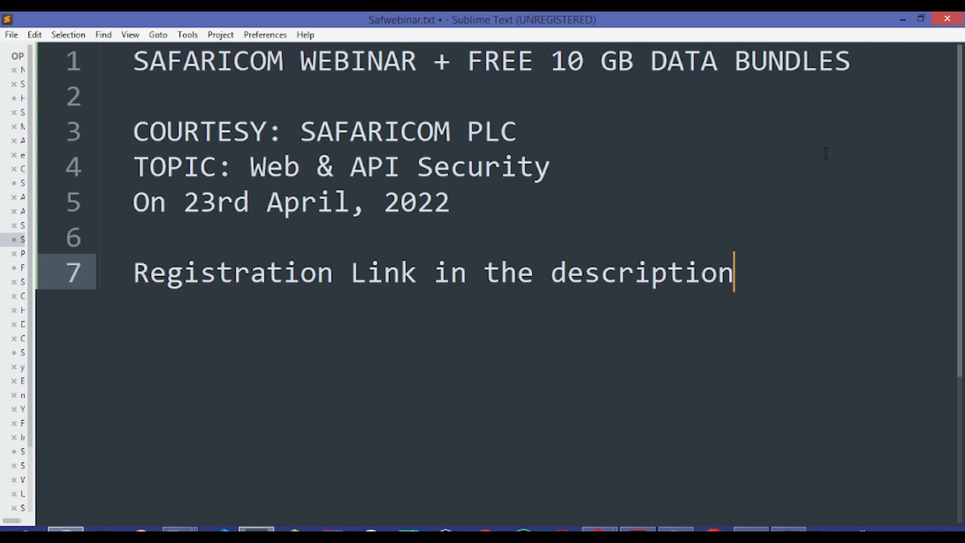
{"action": "mouse_move", "coordinate": [848, 18]}
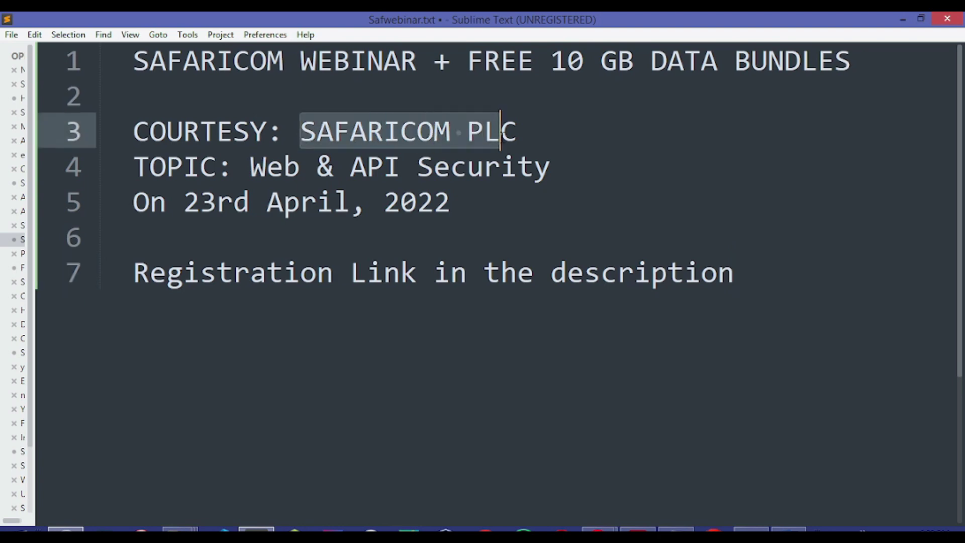
Highlight the 'Web & API Security' topic line in the webinar note
{"action": "left_click", "coordinate": [500, 165]}
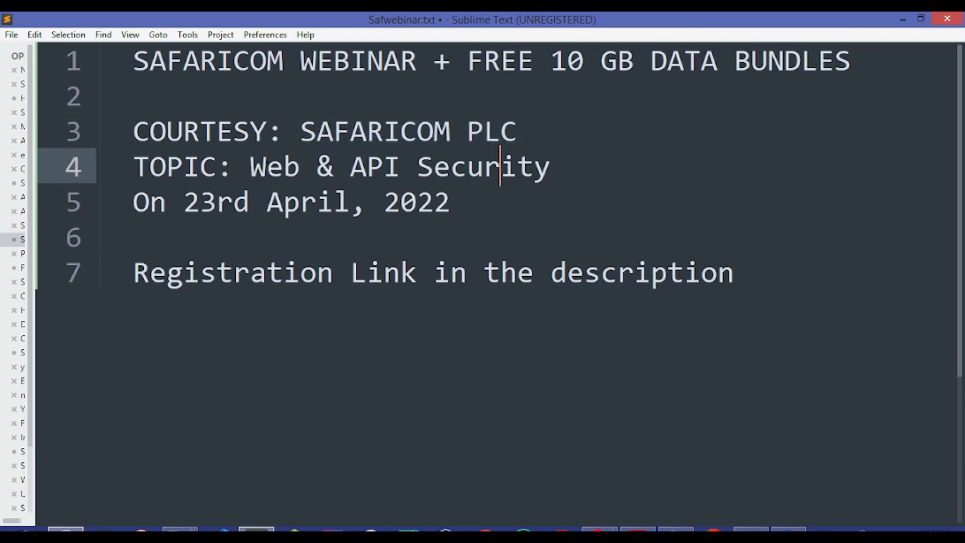
{"action": "left_click_drag", "start_coordinate": [250, 167], "coordinate": [551, 167]}
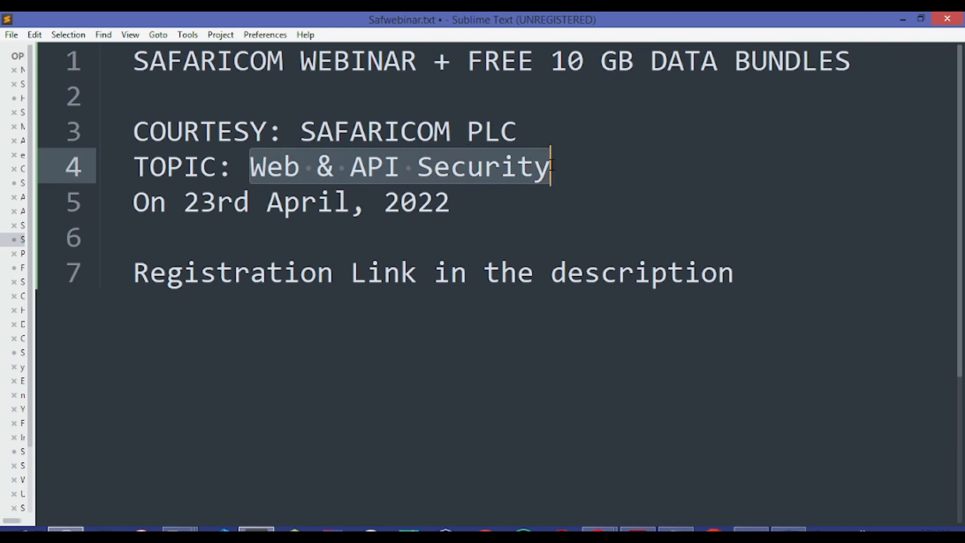
{"action": "left_click", "coordinate": [459, 203]}
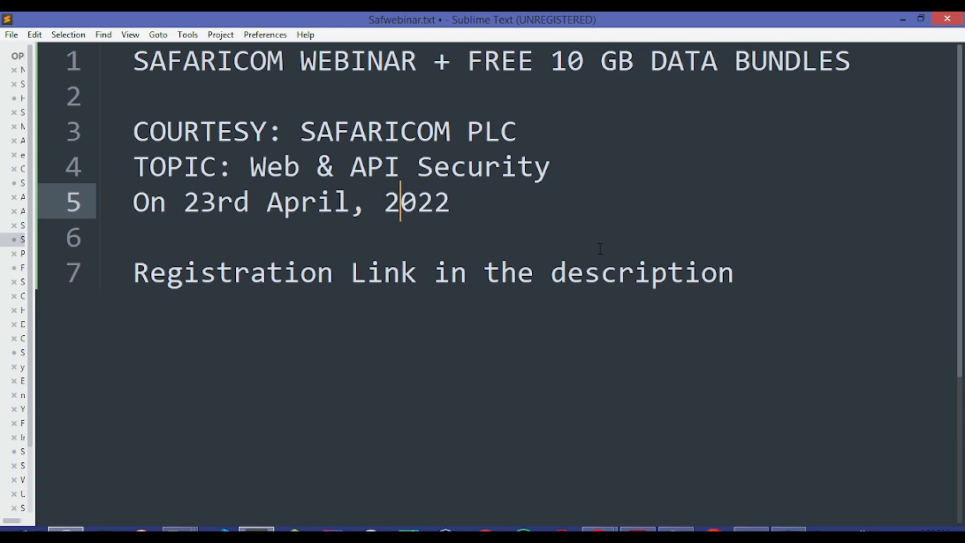
{"action": "mouse_move", "coordinate": [640, 245]}
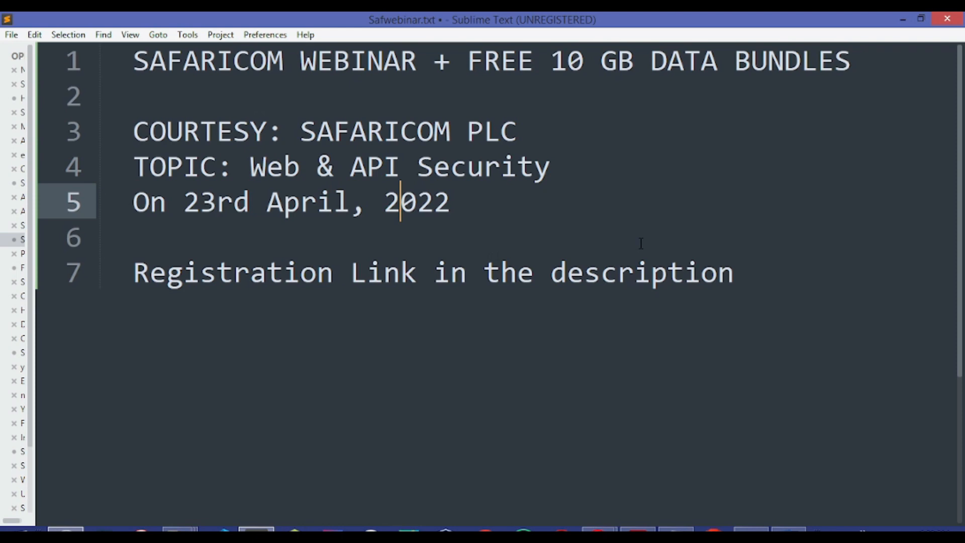
Scroll the 25 March Tech Msafi post to its *544*43# redeem code and promo graphic
{"action": "left_click", "coordinate": [741, 274]}
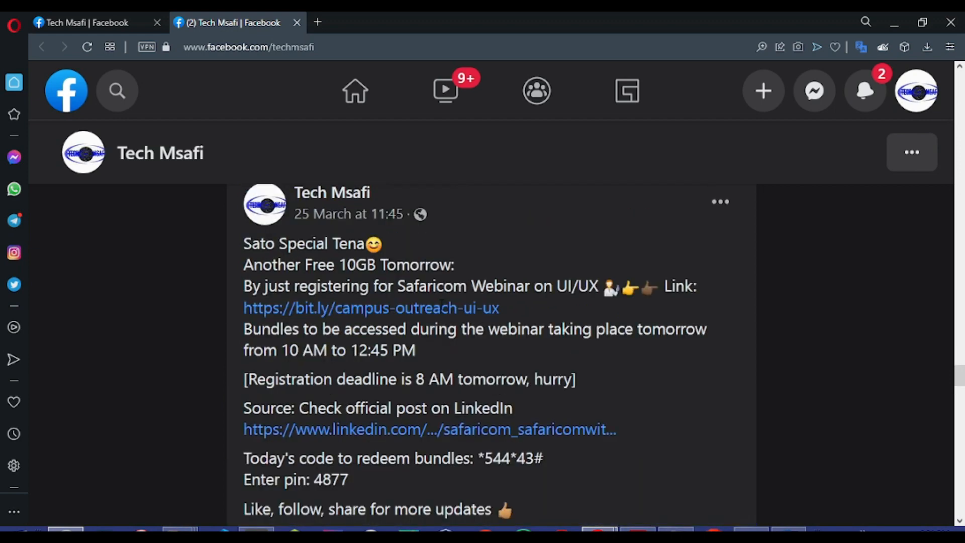
{"action": "mouse_move", "coordinate": [442, 310]}
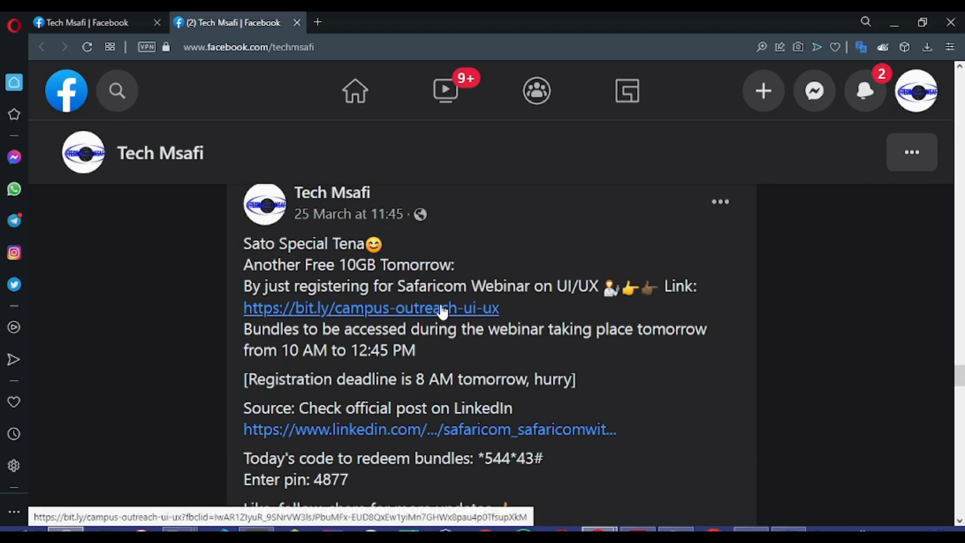
{"action": "mouse_move", "coordinate": [326, 217]}
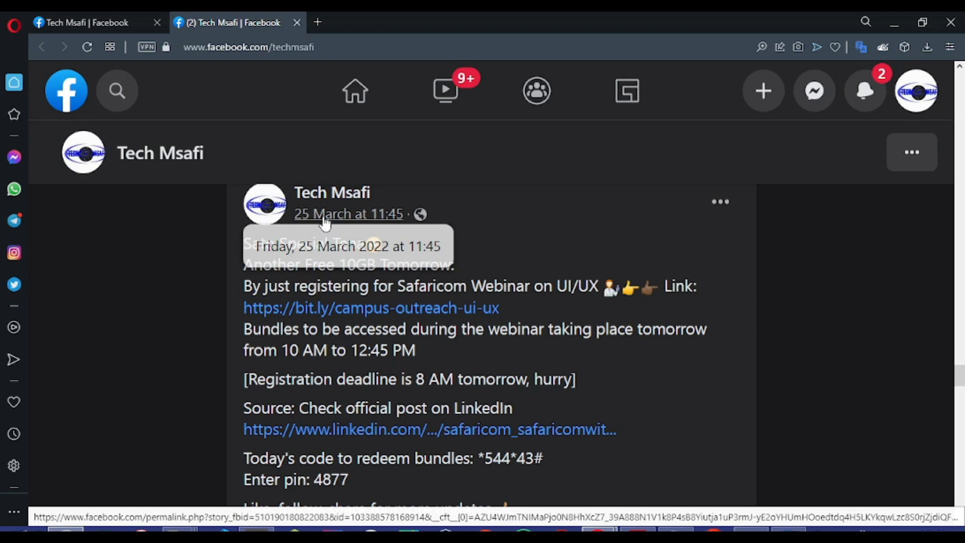
{"action": "mouse_move", "coordinate": [353, 215]}
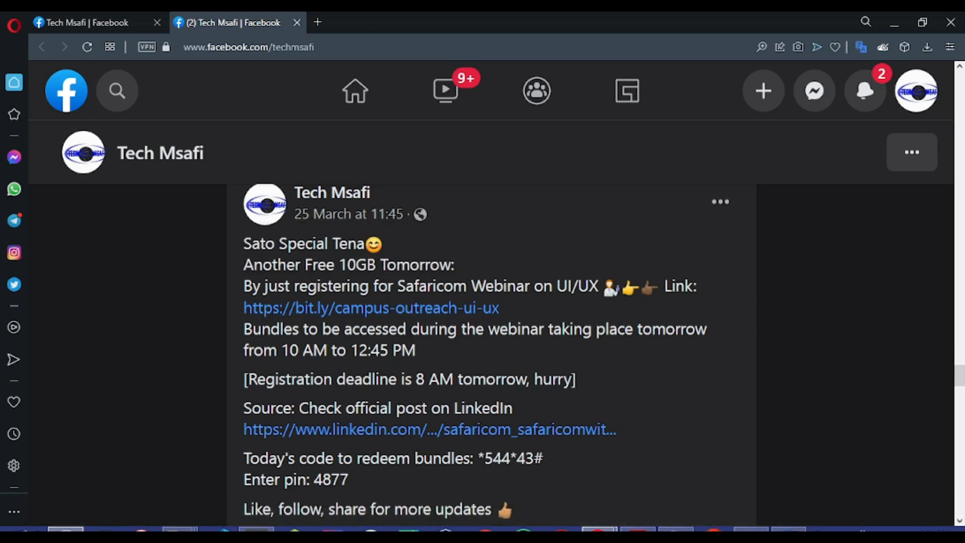
{"action": "scroll", "scroll_direction": "down", "scroll_amount": 3}
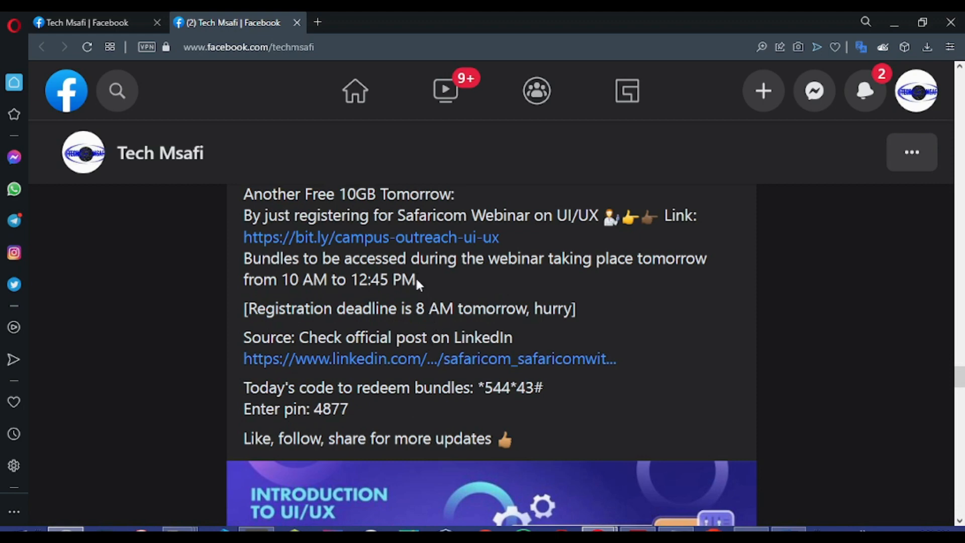
{"action": "mouse_move", "coordinate": [426, 288]}
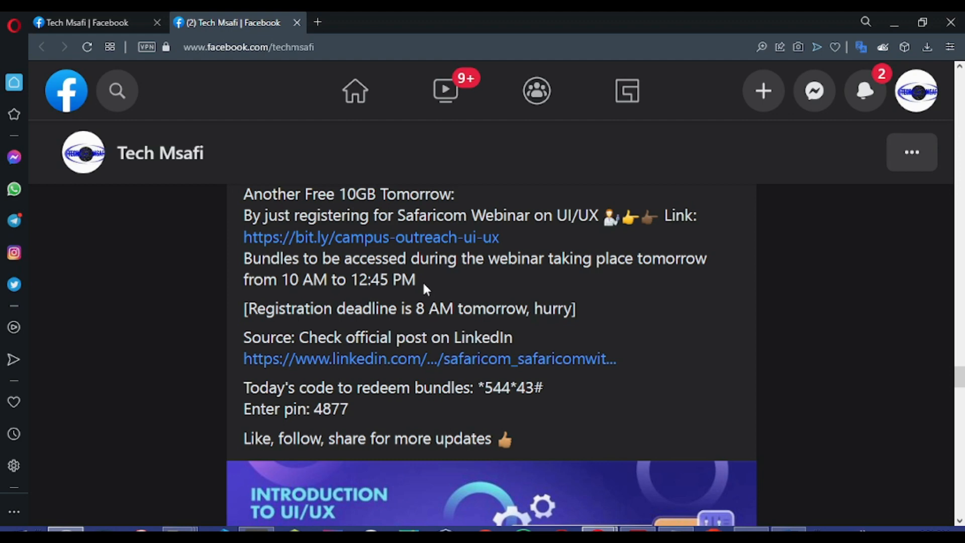
{"action": "scroll", "scroll_direction": "down", "scroll_amount": 3}
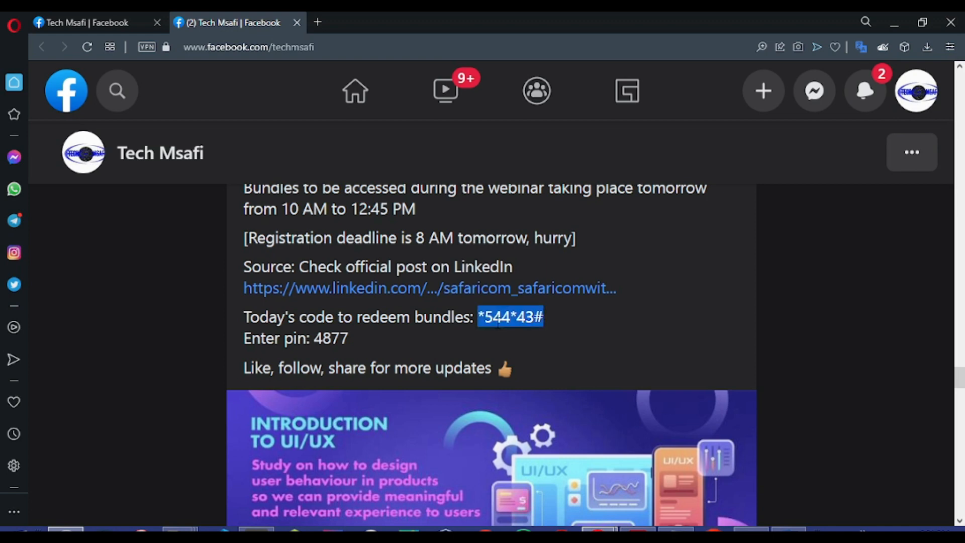
{"action": "mouse_move", "coordinate": [414, 344]}
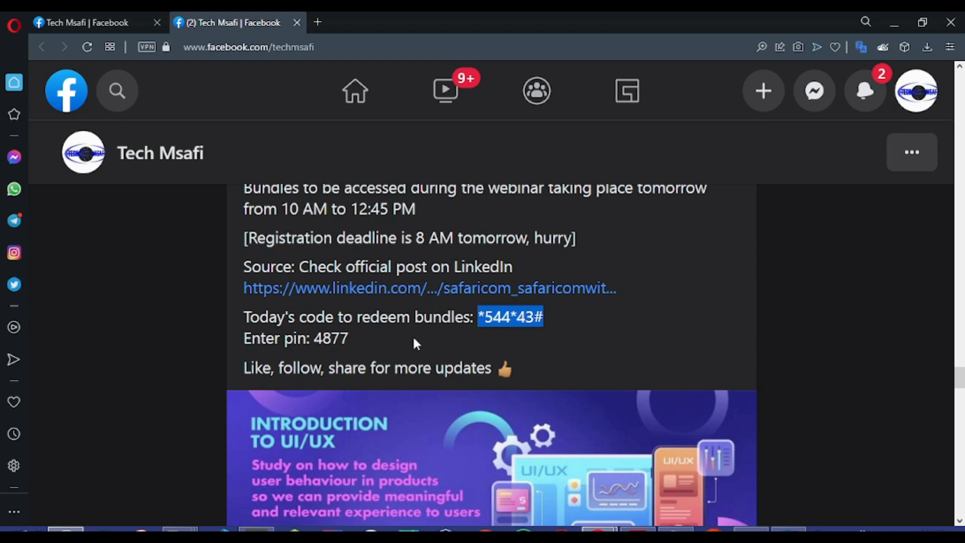
{"action": "left_click", "coordinate": [332, 348]}
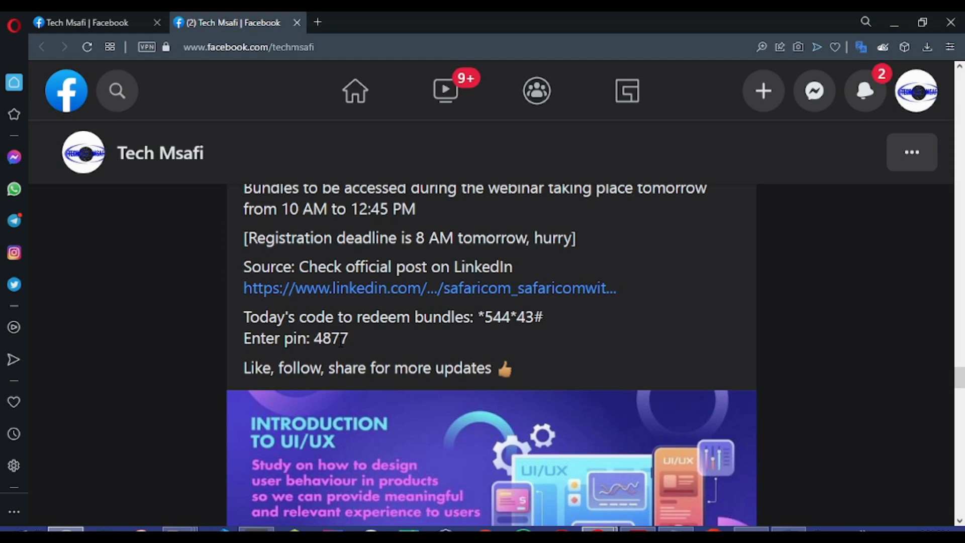
{"action": "mouse_move", "coordinate": [370, 351]}
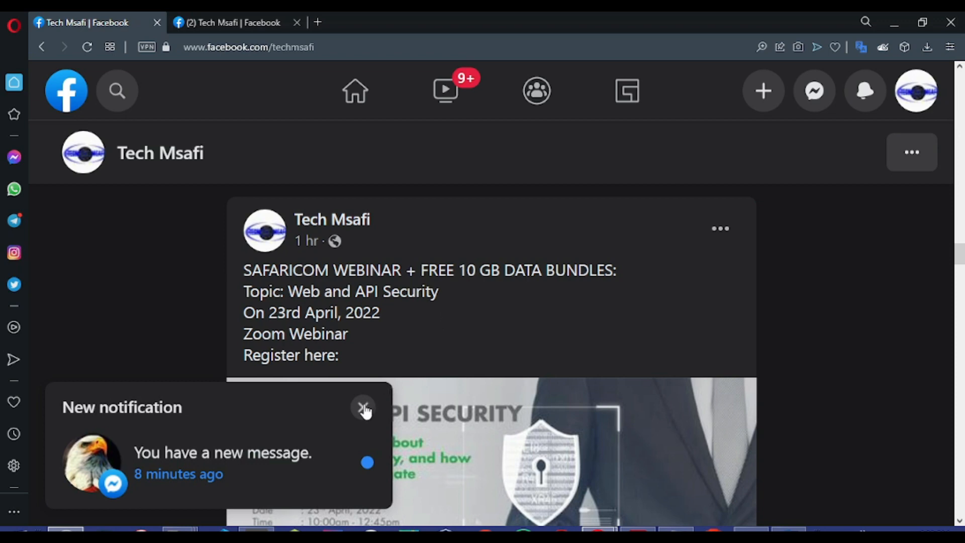
Dismiss the new-message popup and scroll to the webinar post's Zoom registration link preview
{"action": "left_click", "coordinate": [363, 410]}
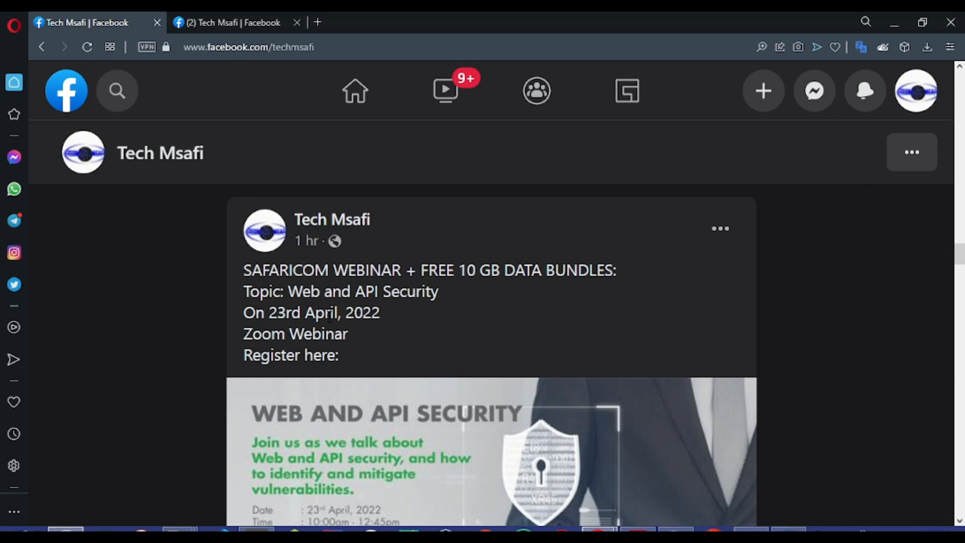
{"action": "scroll", "scroll_direction": "down", "scroll_amount": 3}
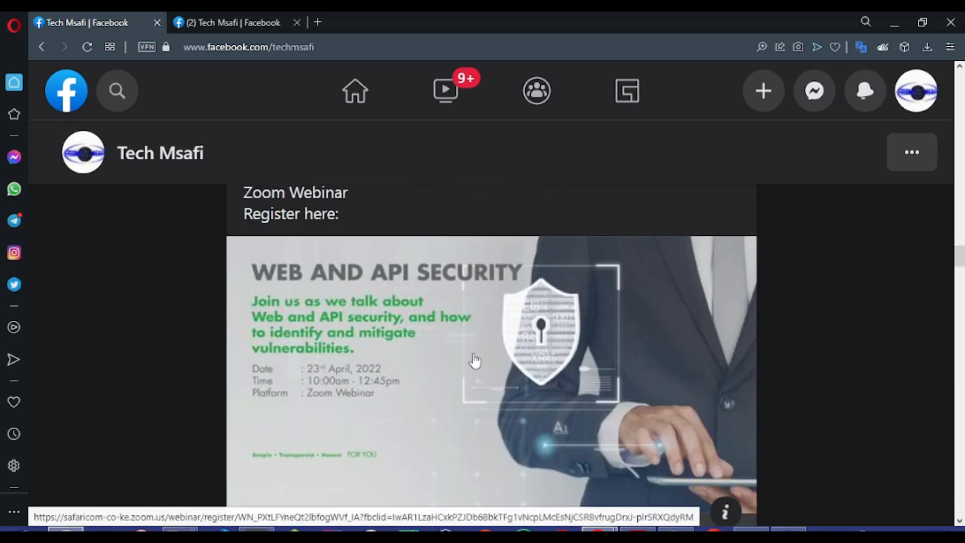
{"action": "scroll", "scroll_direction": "down", "scroll_amount": 3}
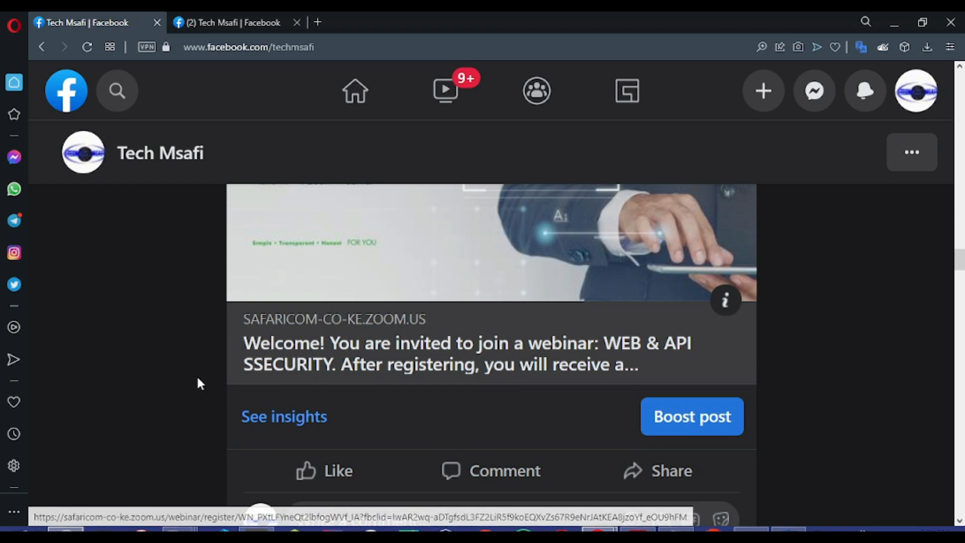
{"action": "mouse_move", "coordinate": [457, 392]}
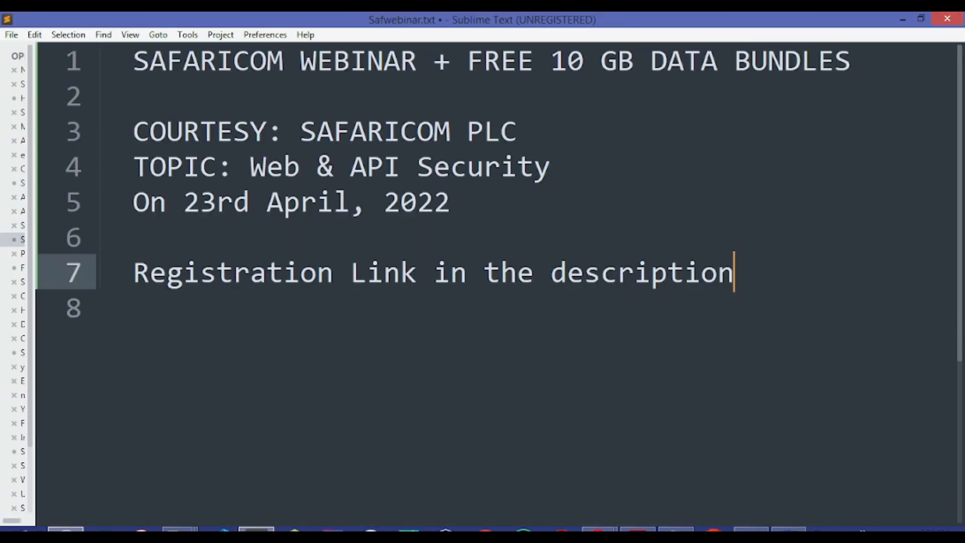
Add an empty line 8 below the 'registration link in description' note
{"action": "key", "text": "Enter"}
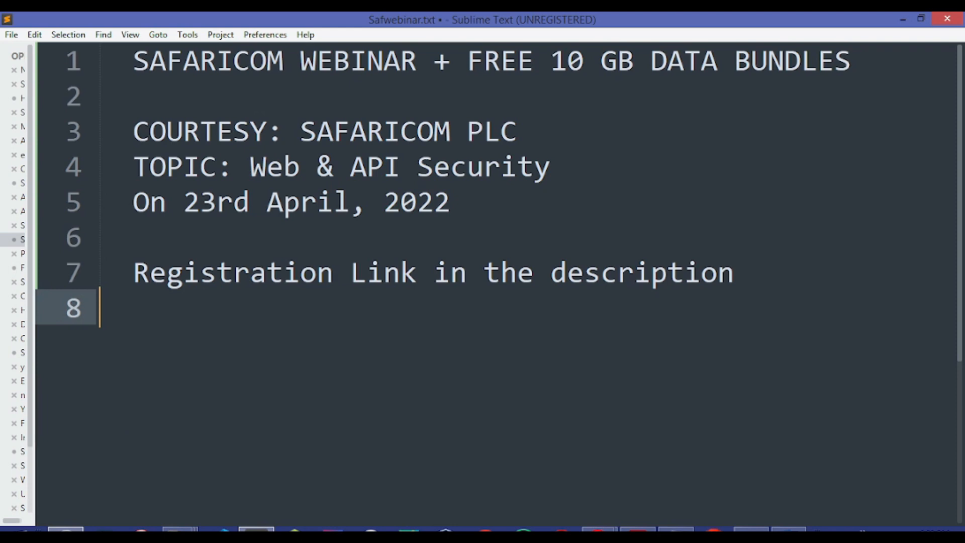